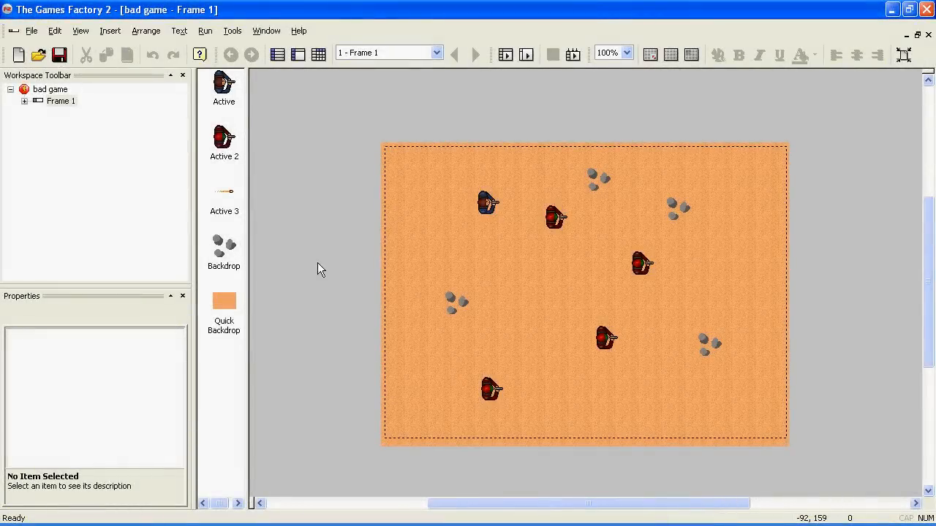
{"action": "mouse_move", "coordinate": [82, 142]}
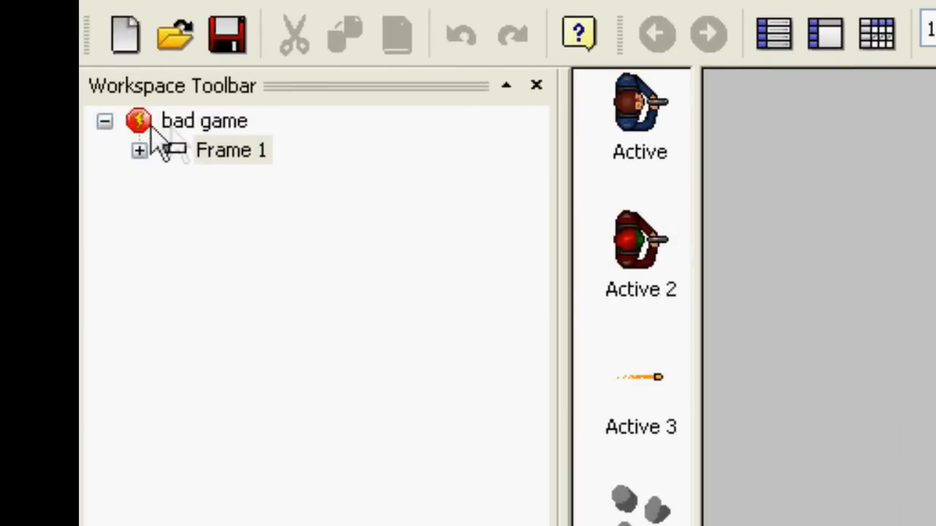
{"action": "mouse_move", "coordinate": [173, 146]}
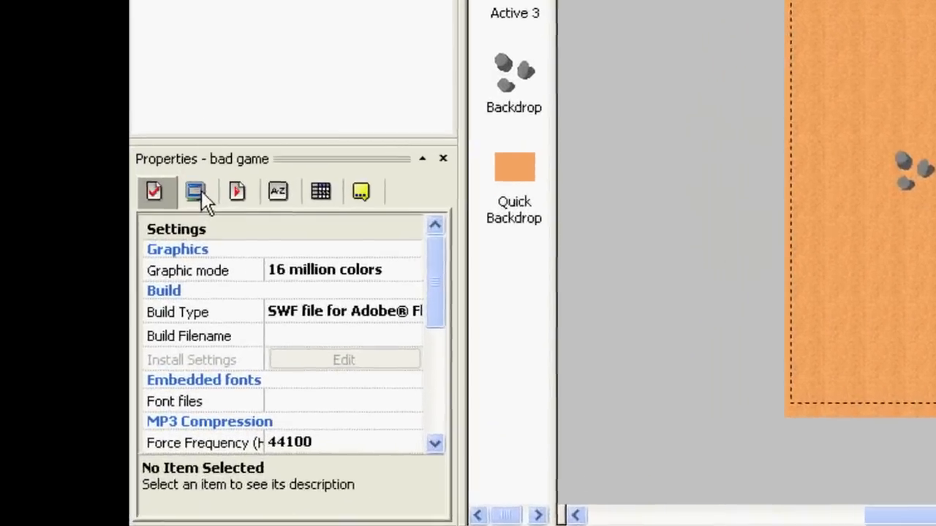
Set the application's game window size to 942 x 700 in the Window properties
{"action": "left_click", "coordinate": [196, 192]}
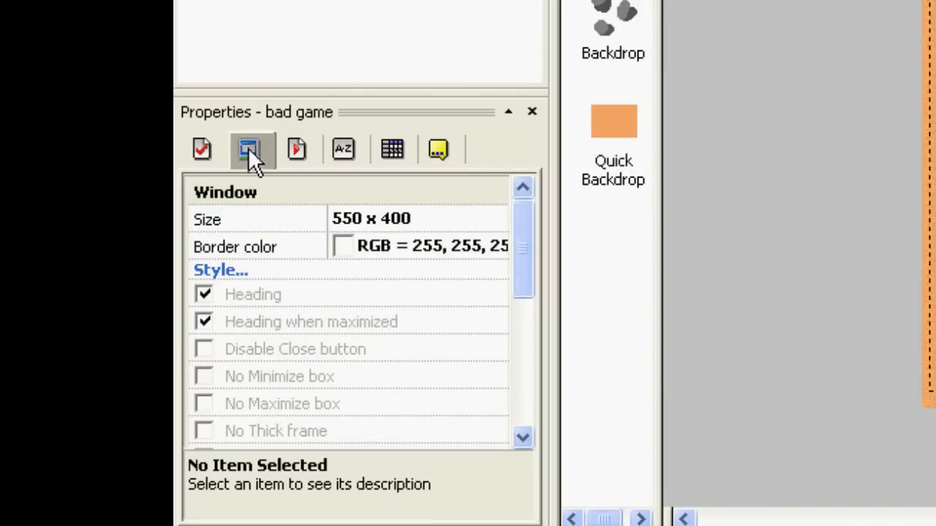
{"action": "mouse_move", "coordinate": [358, 226]}
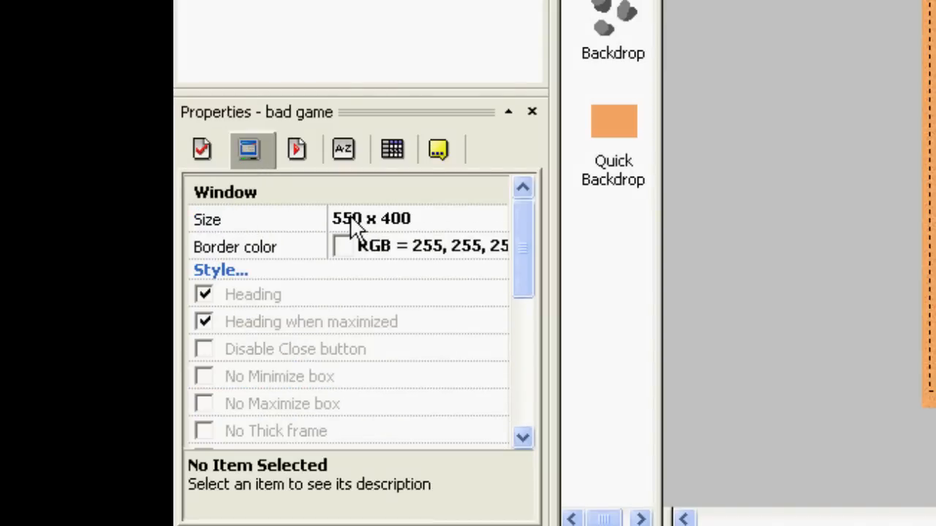
{"action": "left_click", "coordinate": [372, 219]}
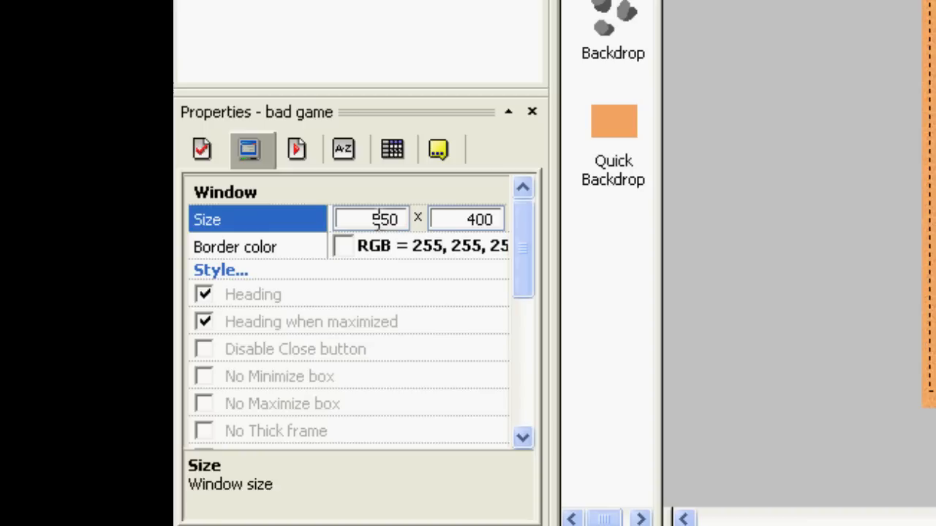
{"action": "type", "text": "942 x 700"}
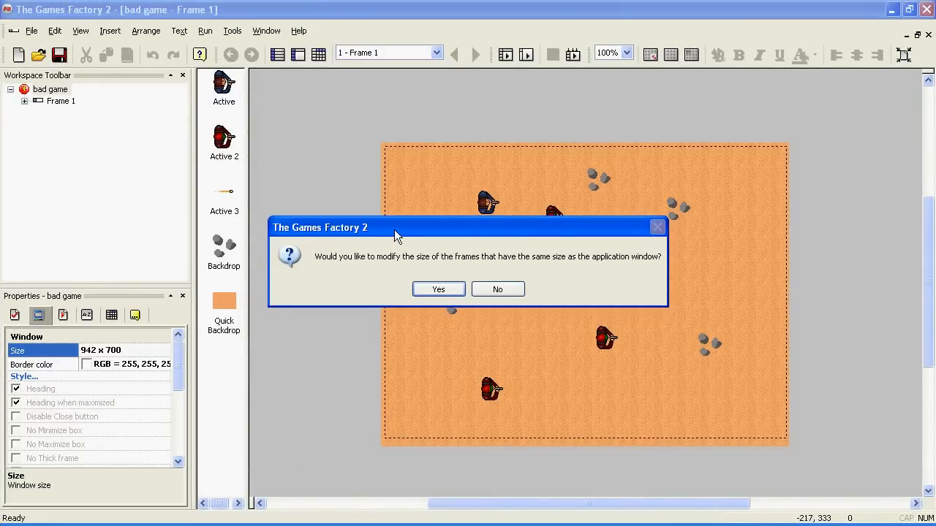
{"action": "mouse_move", "coordinate": [333, 274]}
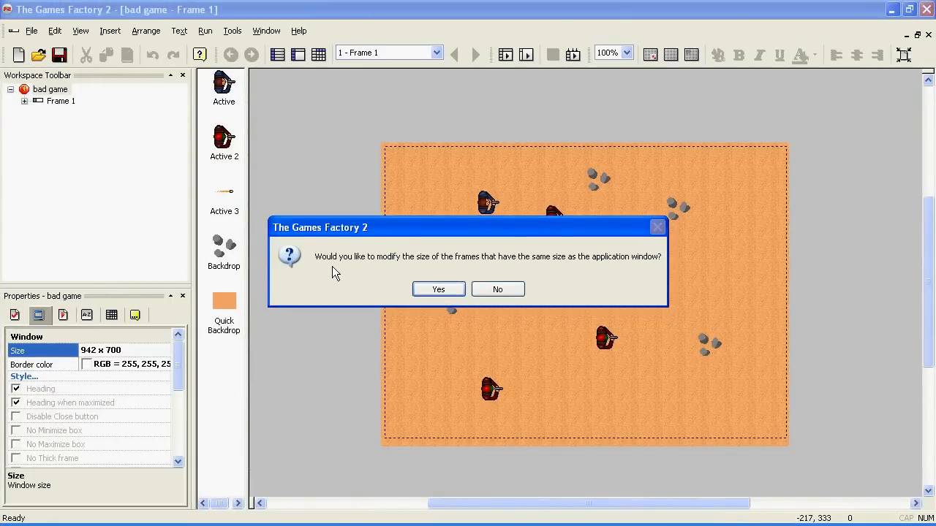
{"action": "mouse_move", "coordinate": [395, 276]}
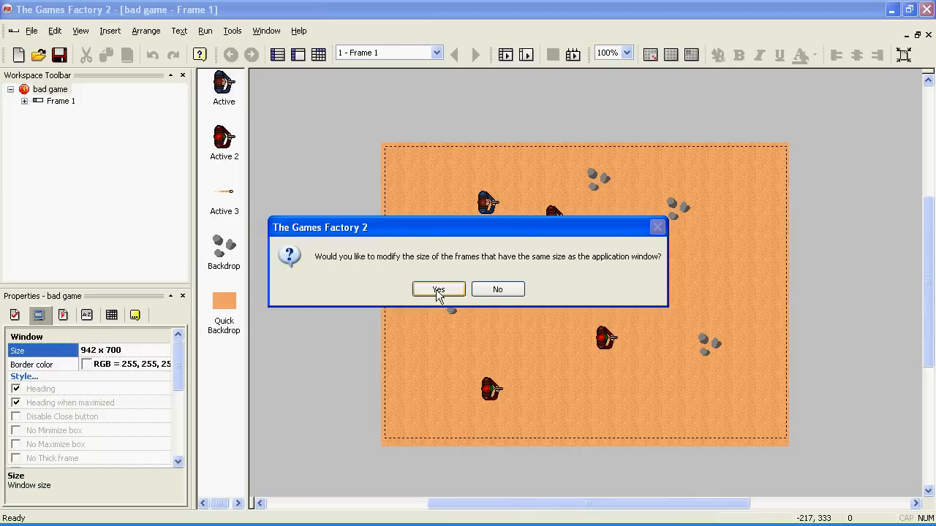
Accept resizing the frames that matched the old window size along with it
{"action": "left_click", "coordinate": [438, 289]}
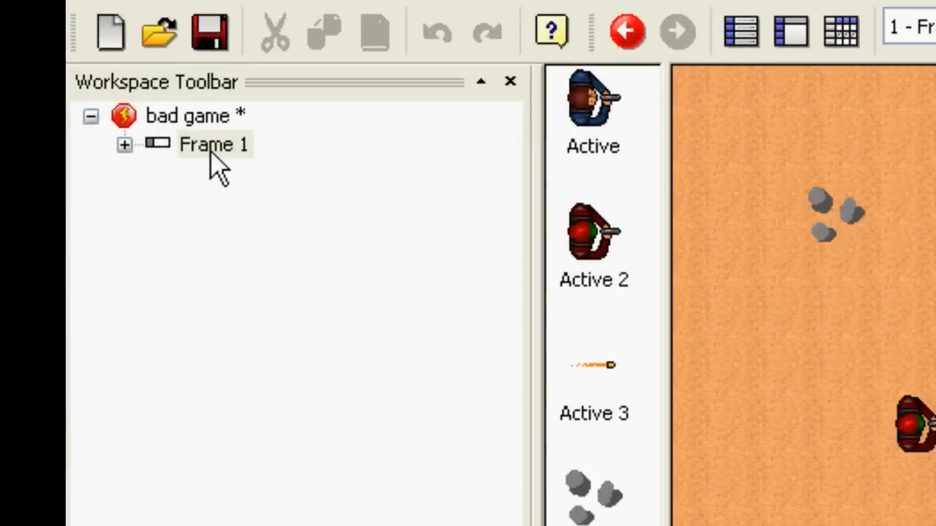
Enlarge Frame 1's size to a 1500-wide scrolling level via its properties
{"action": "left_click", "coordinate": [213, 145]}
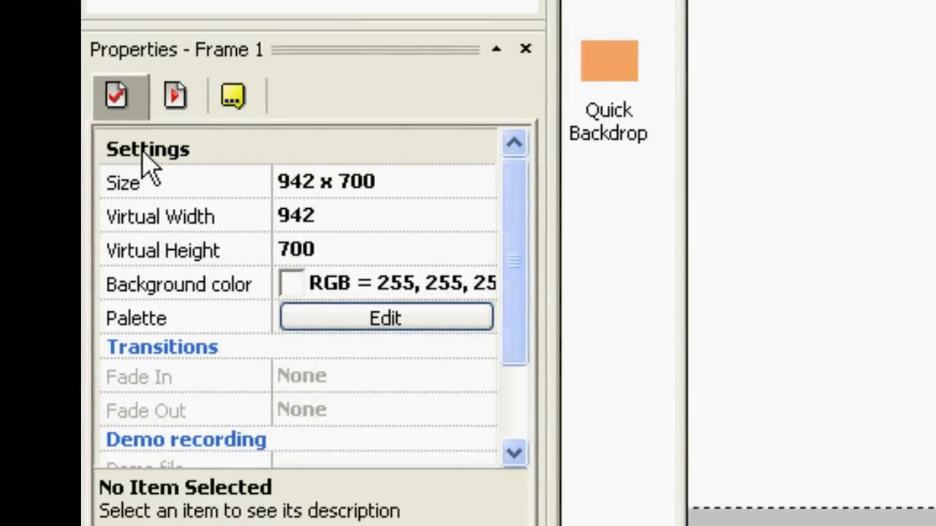
{"action": "mouse_move", "coordinate": [241, 207]}
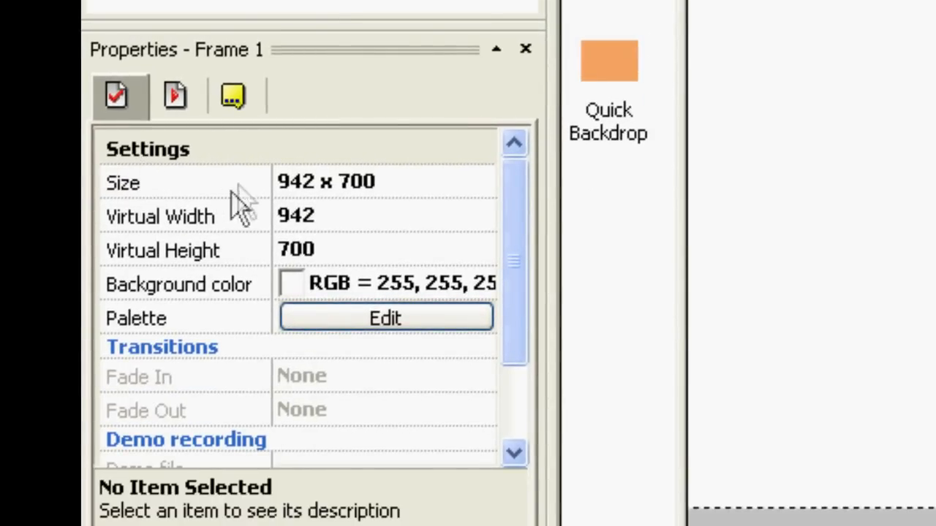
{"action": "left_click", "coordinate": [325, 181]}
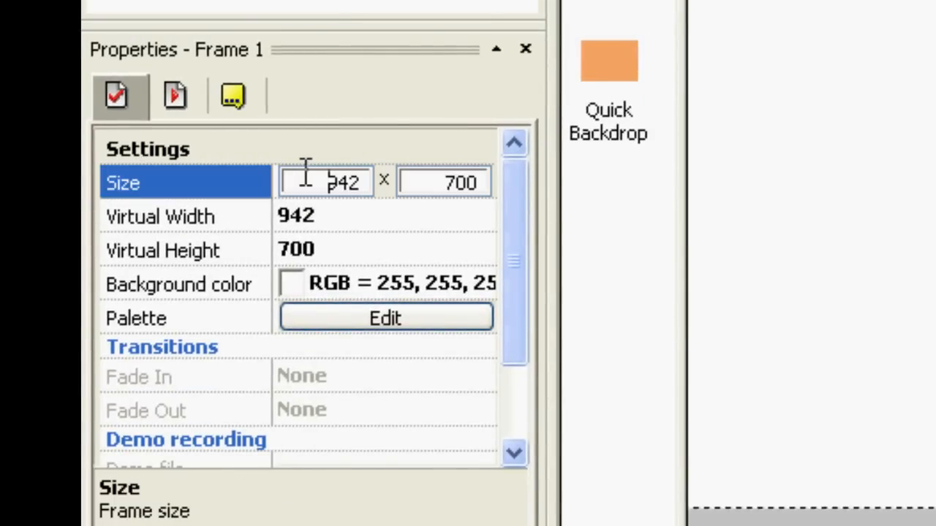
{"action": "type", "text": "1500"}
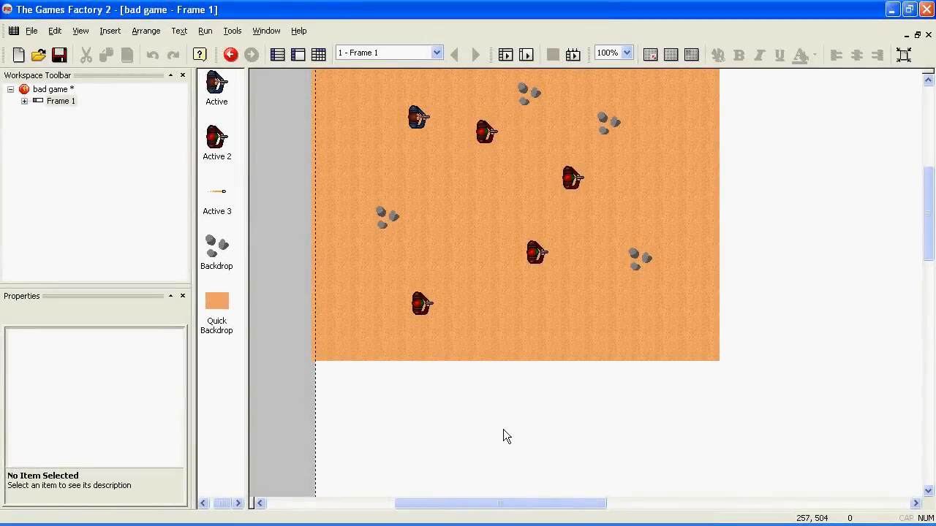
{"action": "mouse_move", "coordinate": [361, 223]}
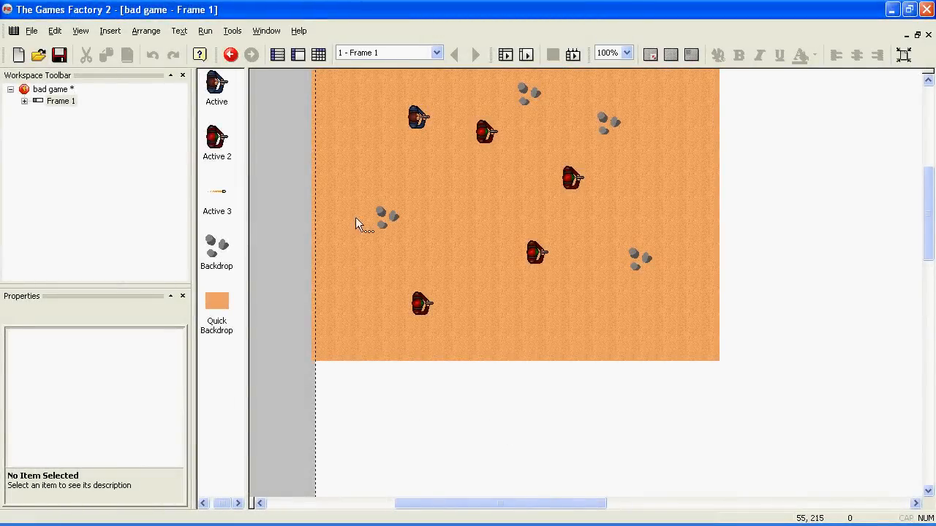
{"action": "left_click", "coordinate": [328, 52]}
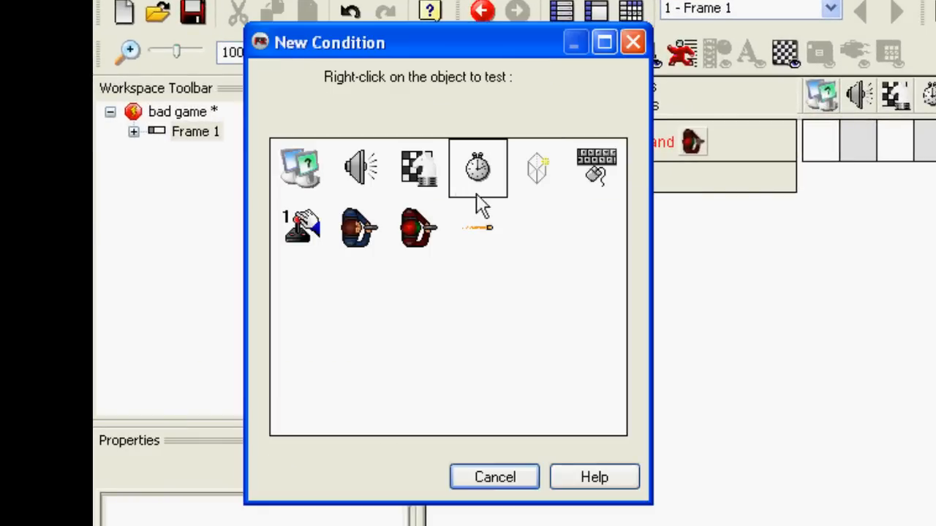
Add a new event using the Special object's Always condition
{"action": "right_click", "coordinate": [300, 166]}
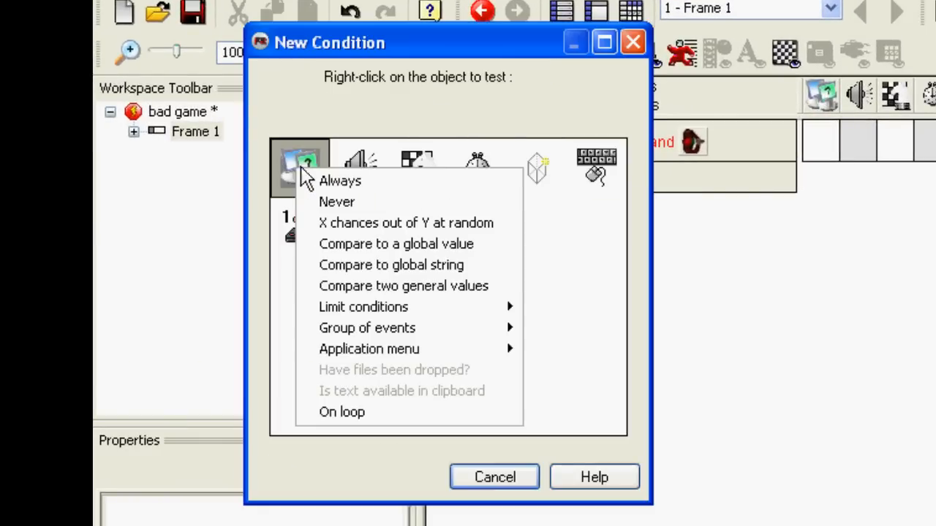
{"action": "left_click", "coordinate": [340, 182]}
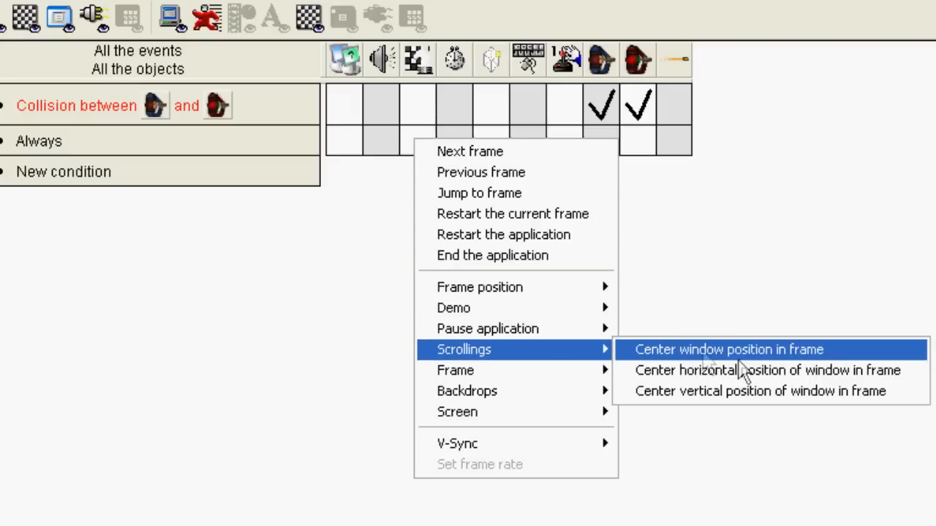
Add a Center window position in frame action relative to the Active player character
{"action": "left_click", "coordinate": [728, 350]}
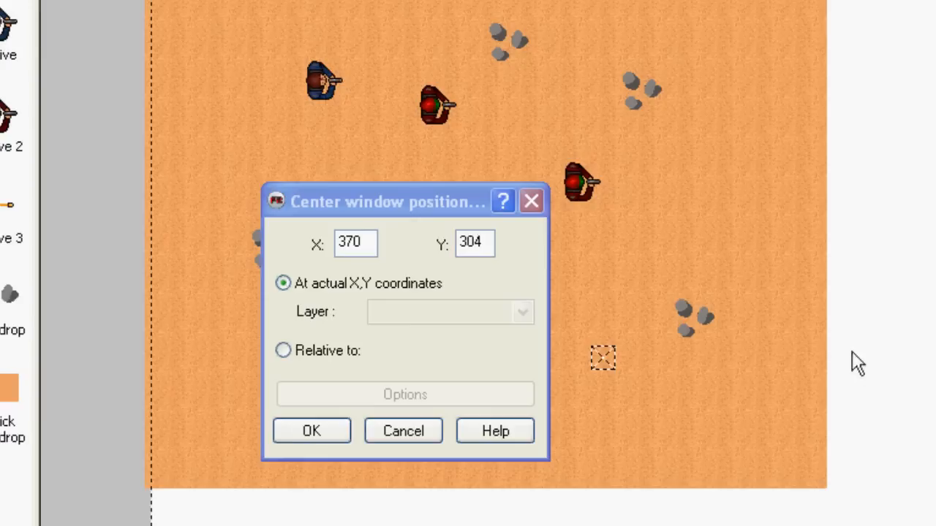
{"action": "mouse_move", "coordinate": [322, 88]}
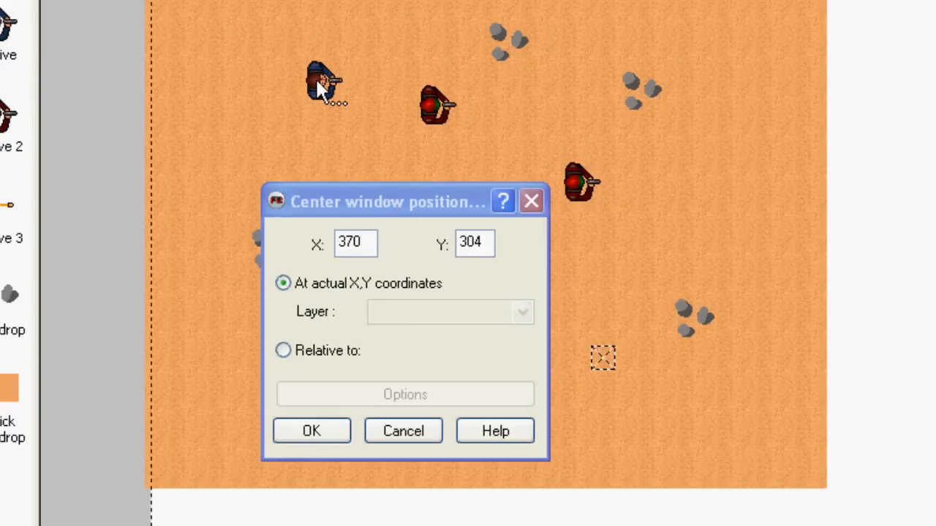
{"action": "left_click", "coordinate": [284, 351]}
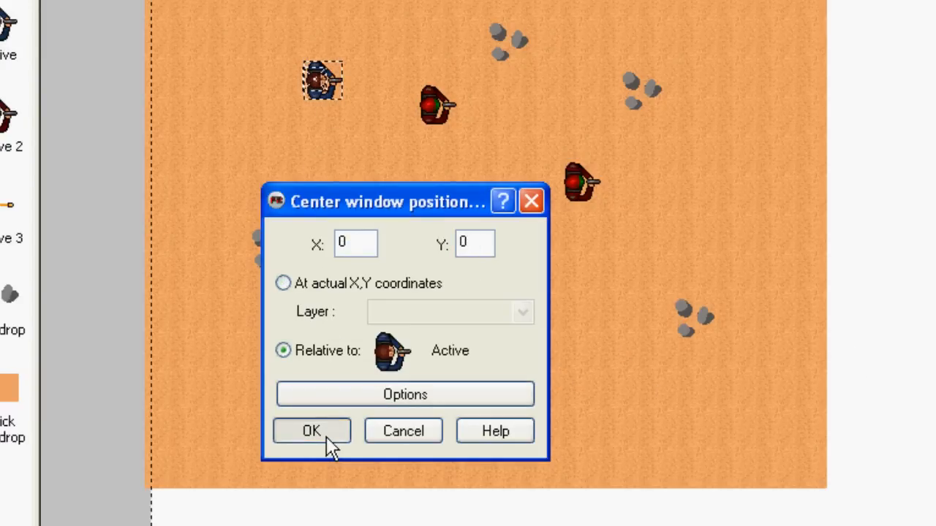
{"action": "left_click", "coordinate": [312, 430]}
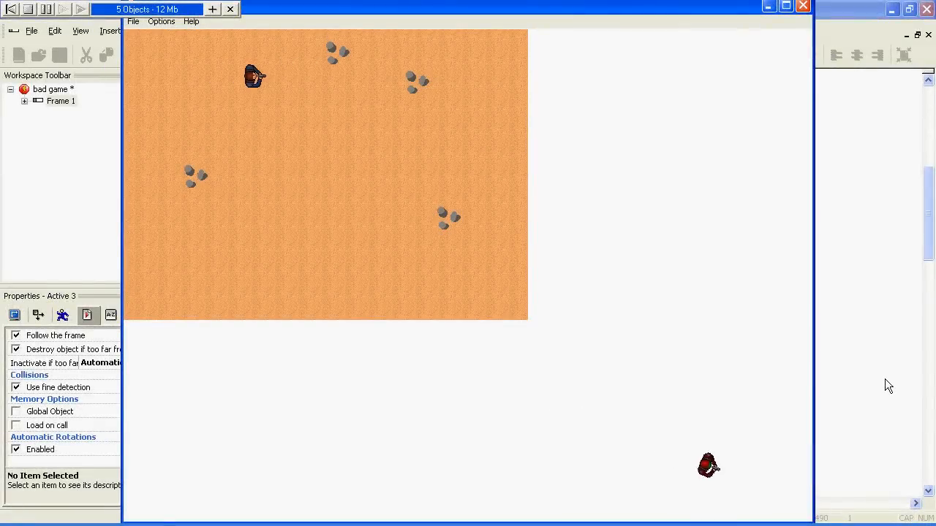